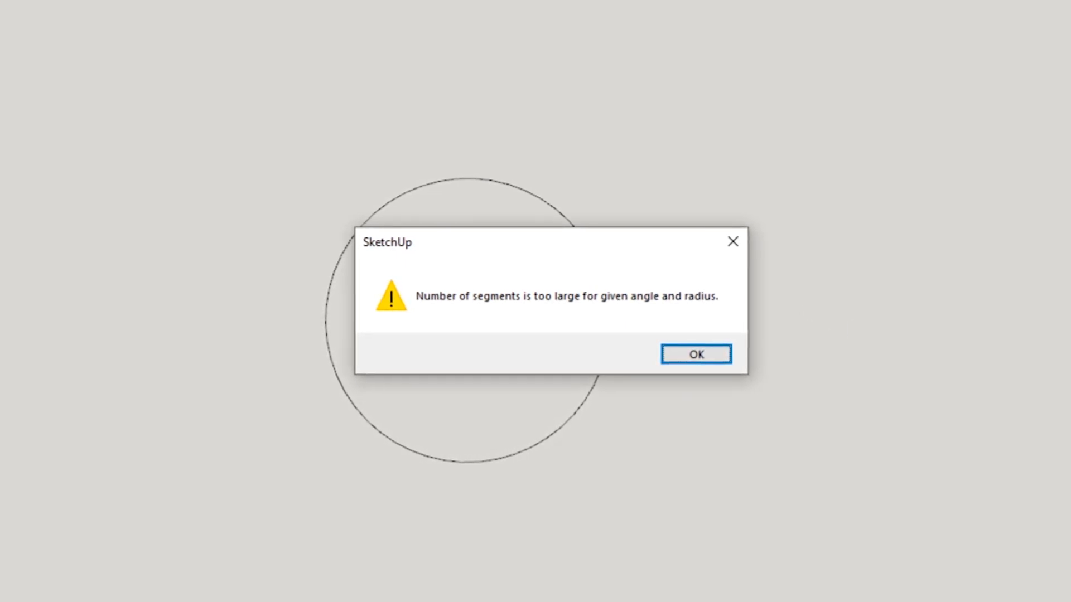
Step: Dismiss the 'number of segments is too large' warning with OK
{"action": "left_click", "coordinate": [695, 353]}
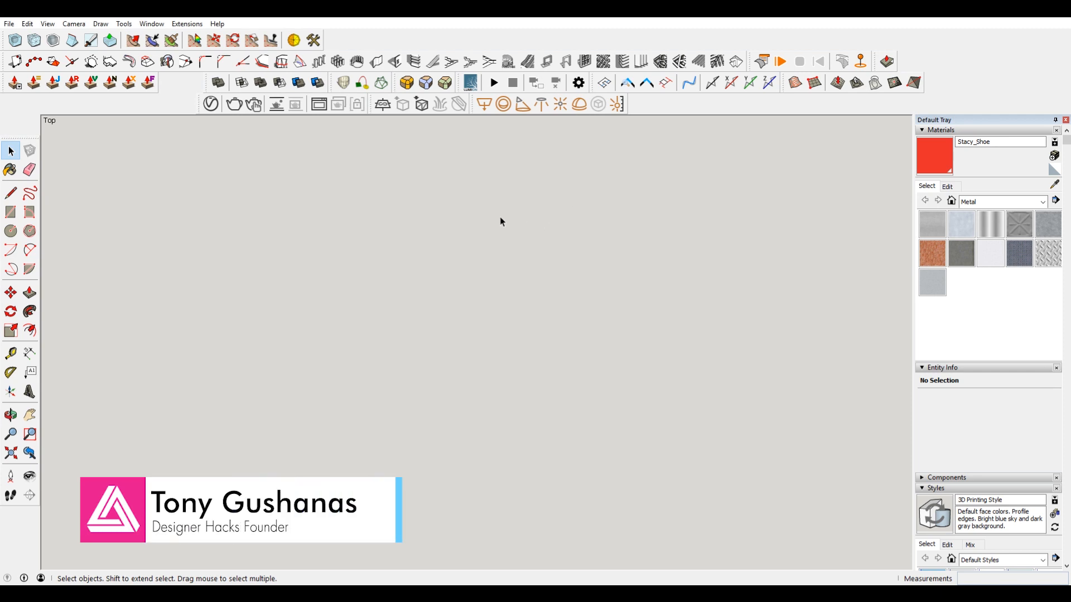
{"action": "mouse_move", "coordinate": [538, 247]}
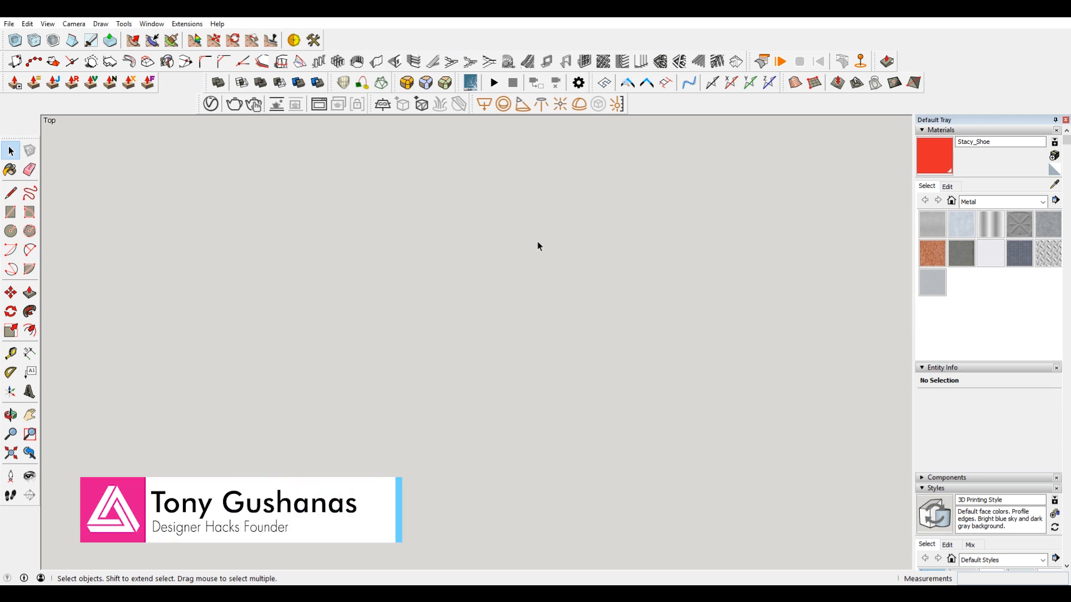
Step: Attempt a 50-sided circle of 1/16" radius and accept the too-many-segments warning, leaving a coarser circle
{"action": "left_click", "coordinate": [10, 231]}
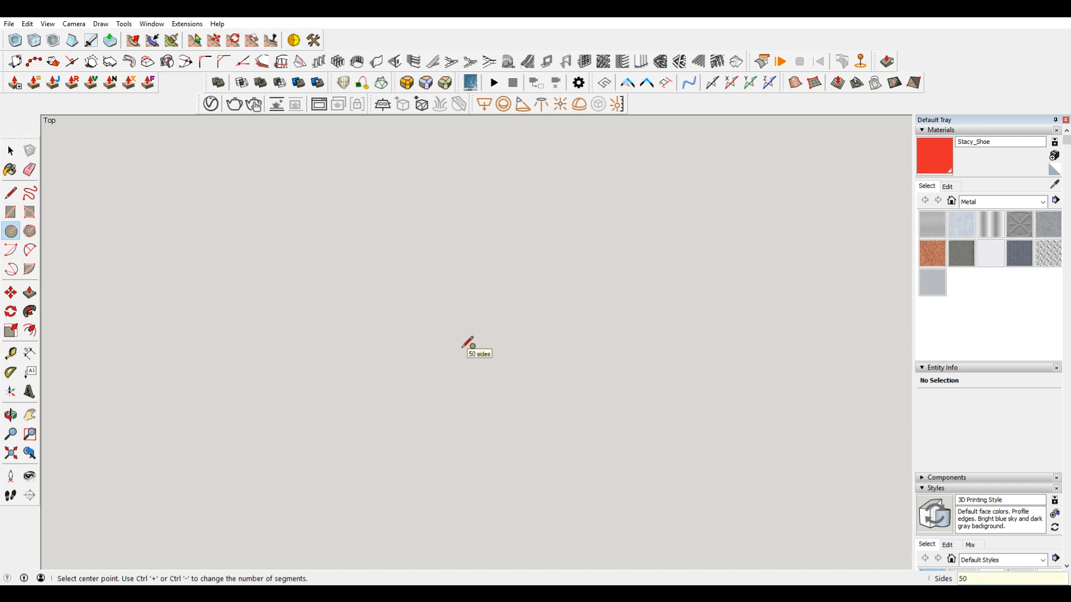
{"action": "left_click", "coordinate": [471, 348]}
{"action": "type", "text": "1/16\""}
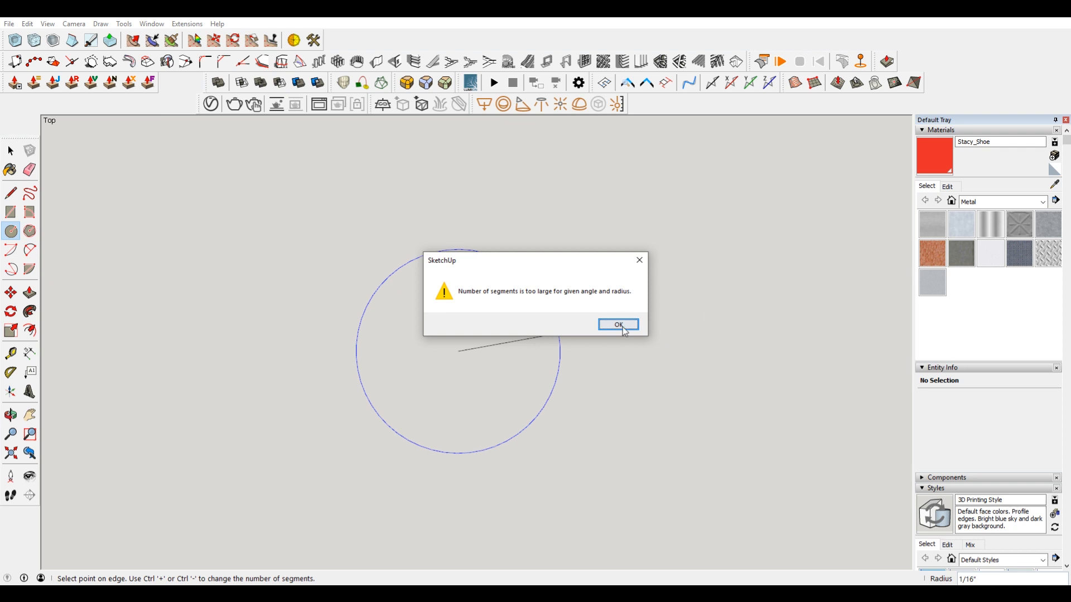
{"action": "left_click", "coordinate": [616, 324]}
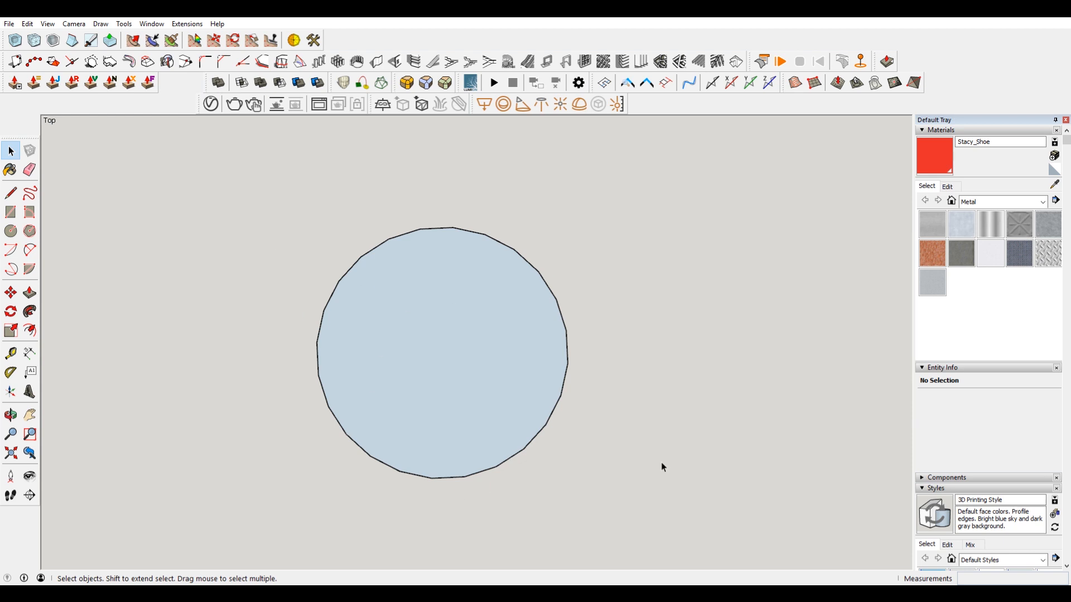
{"action": "mouse_move", "coordinate": [504, 320]}
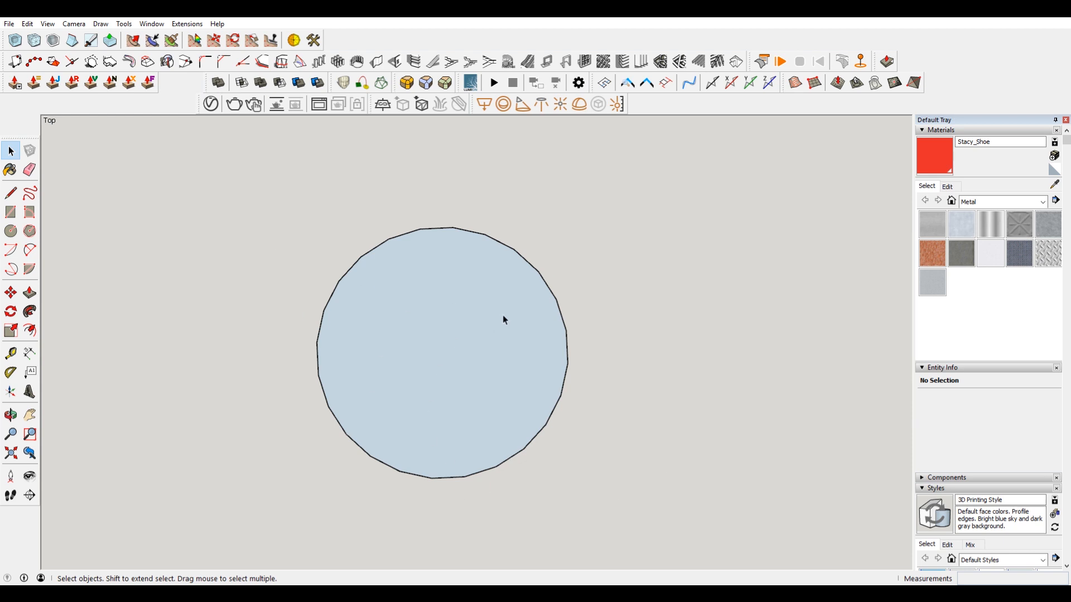
{"action": "mouse_move", "coordinate": [501, 274]}
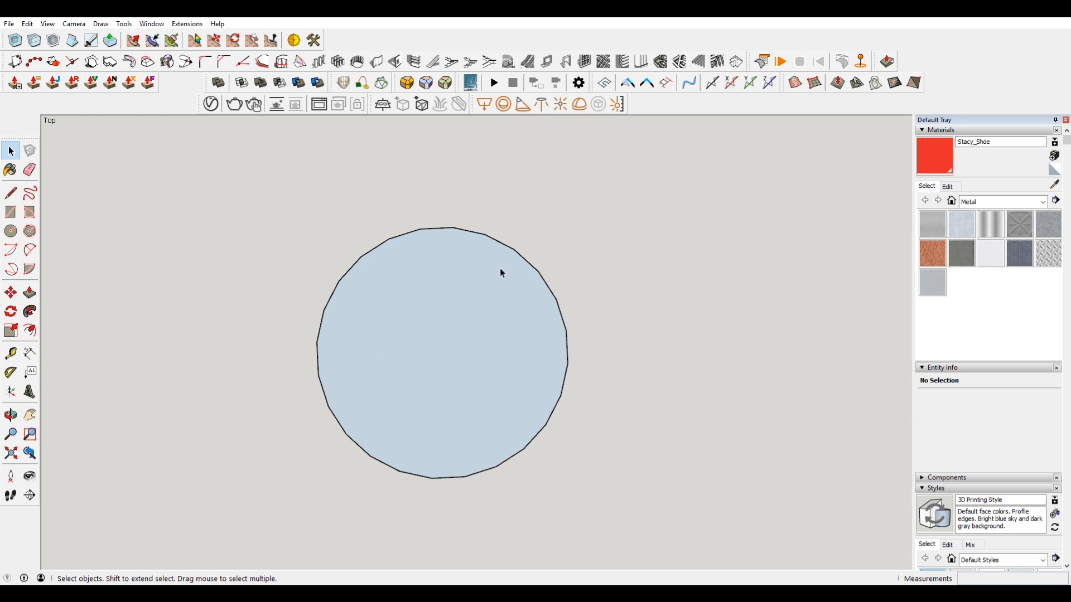
Step: Delete the coarse circle face and its edges, emptying the canvas
{"action": "left_click", "coordinate": [441, 351]}
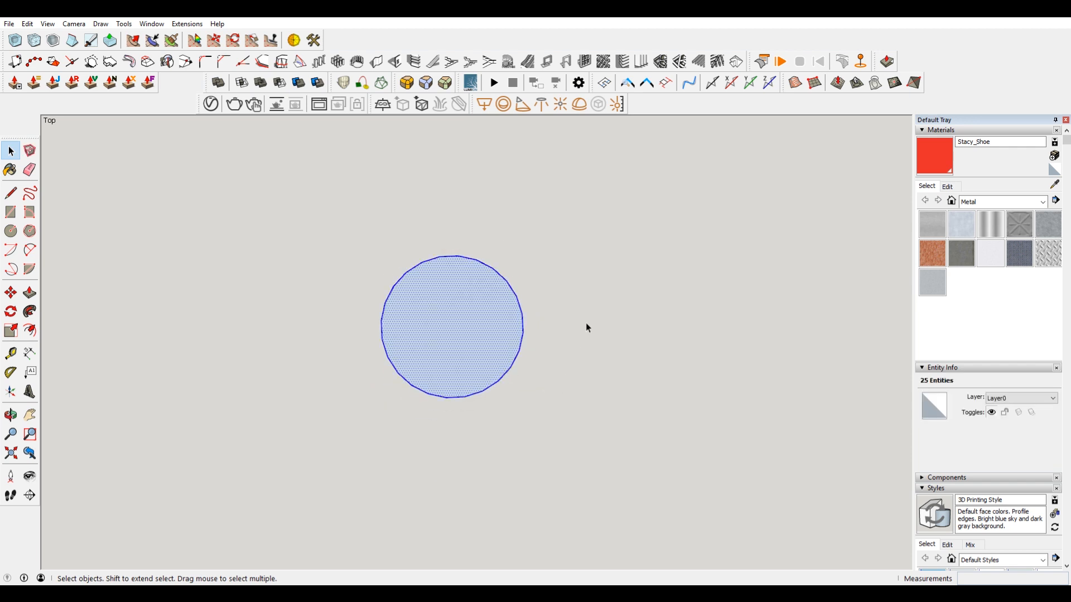
{"action": "key", "text": "Delete"}
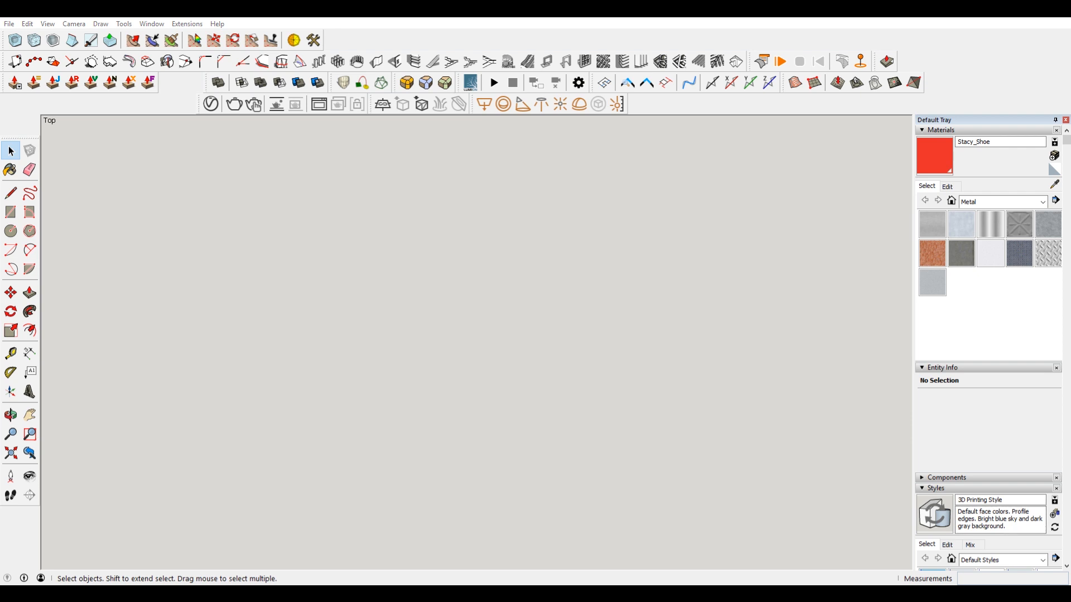
{"action": "mouse_move", "coordinate": [592, 146]}
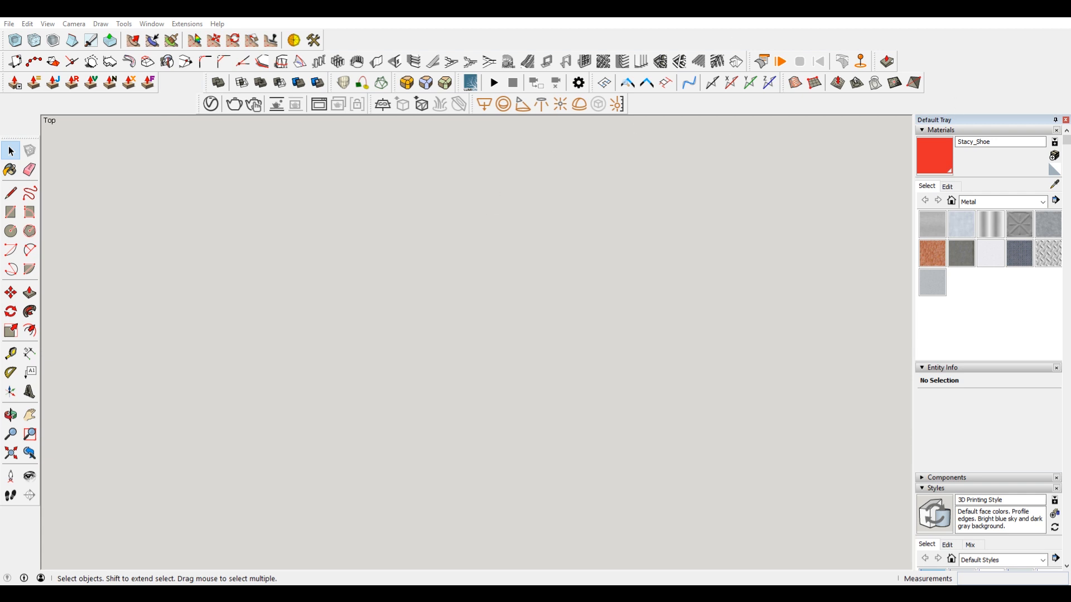
{"action": "mouse_move", "coordinate": [474, 257]}
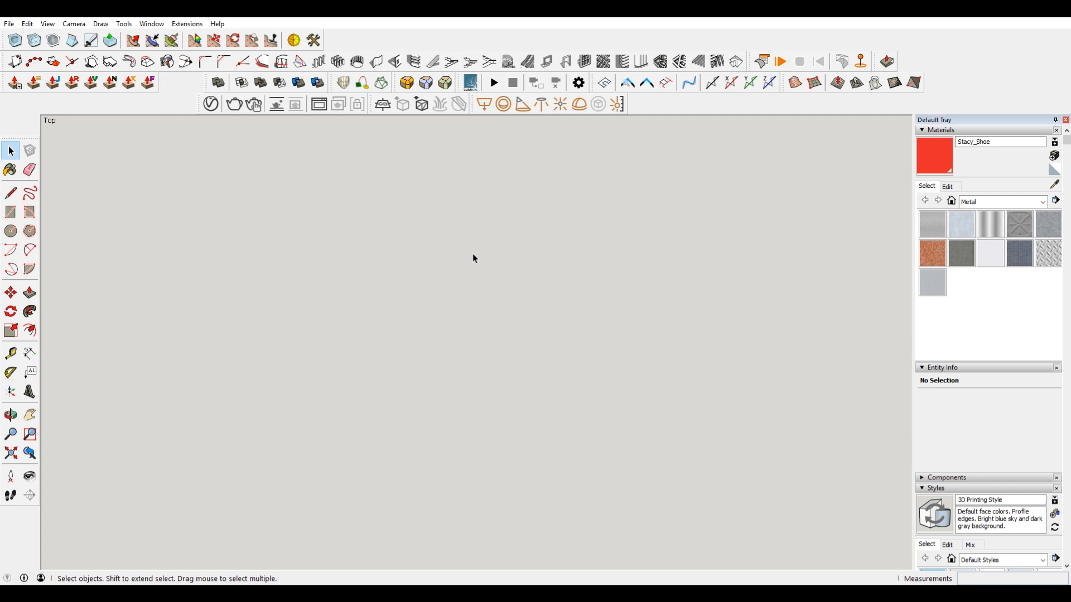
Step: Draw a large filled circle with 50 sides from a centre point out to its radius
{"action": "left_click", "coordinate": [10, 231]}
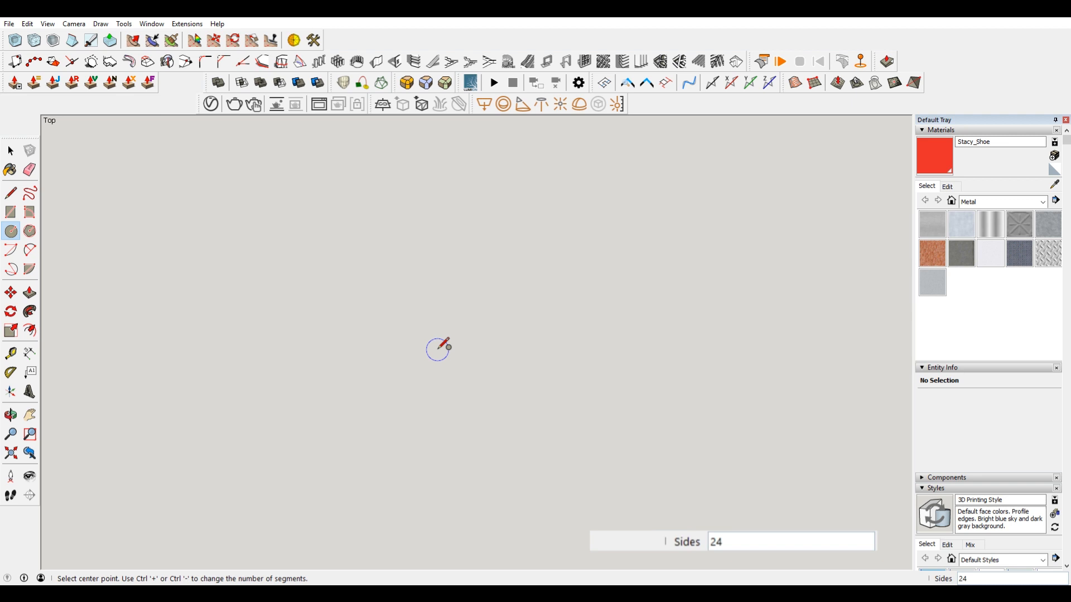
{"action": "type", "text": "50"}
{"action": "type", "text": ","}
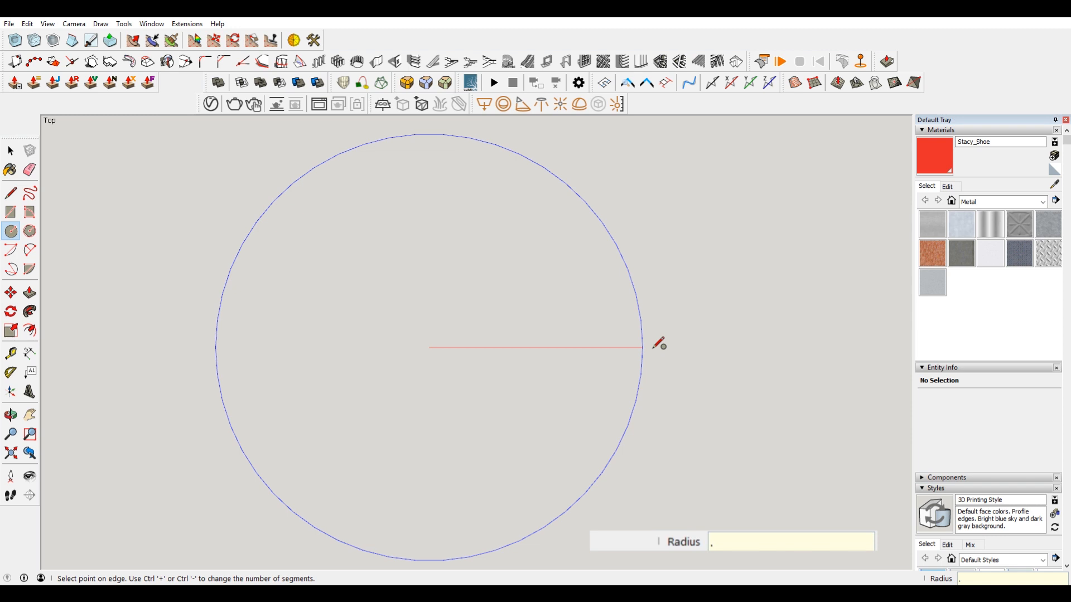
{"action": "left_click", "coordinate": [640, 346]}
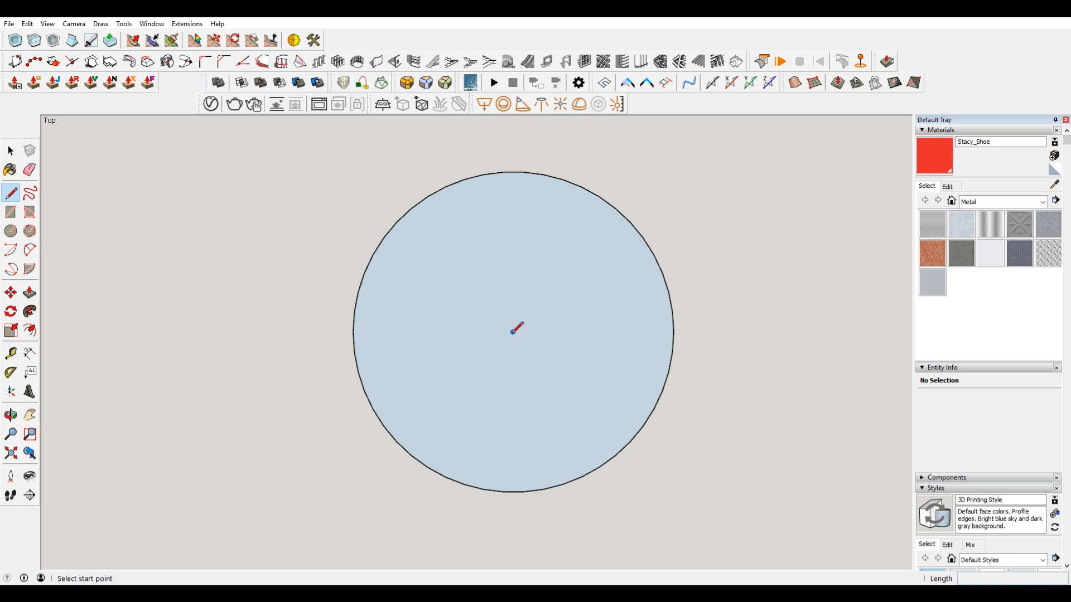
Step: Draw a radius line from centre to edge, measure it, and select all 52 entities
{"action": "left_click", "coordinate": [513, 331]}
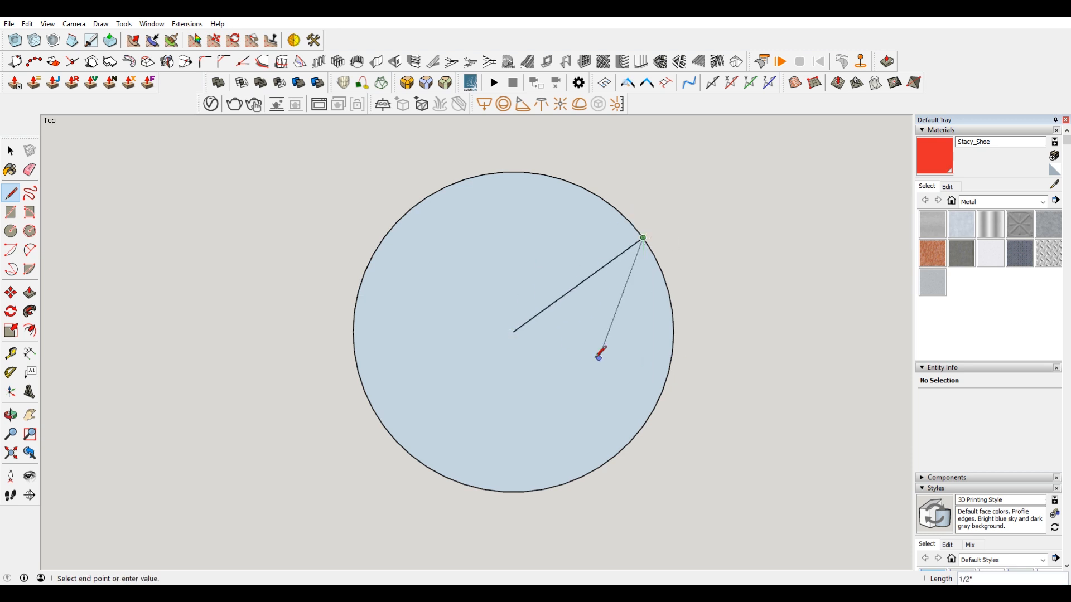
{"action": "left_click", "coordinate": [10, 353]}
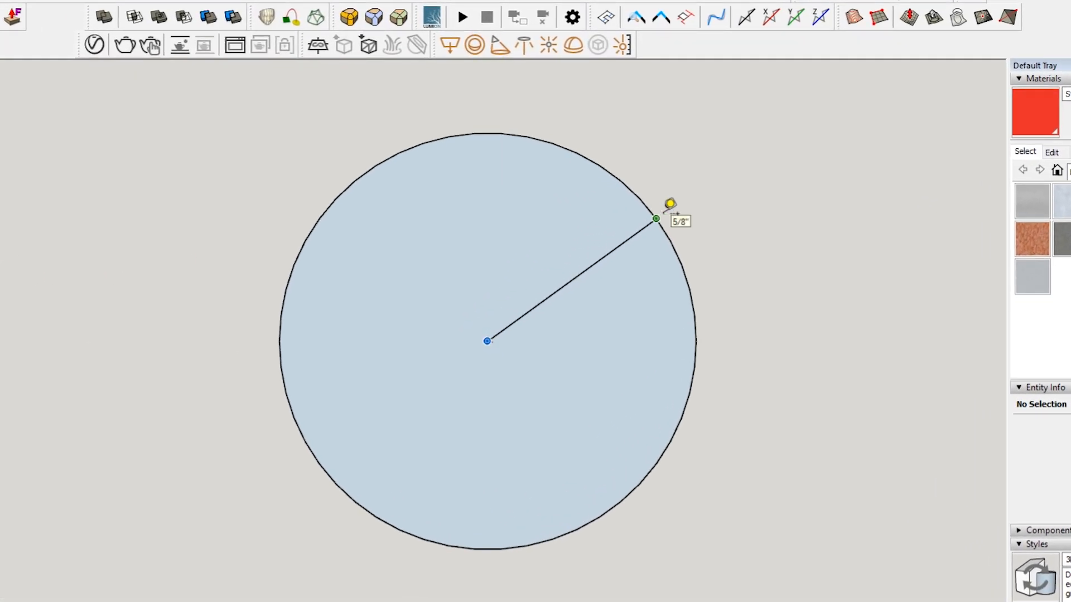
{"action": "left_click", "coordinate": [655, 218]}
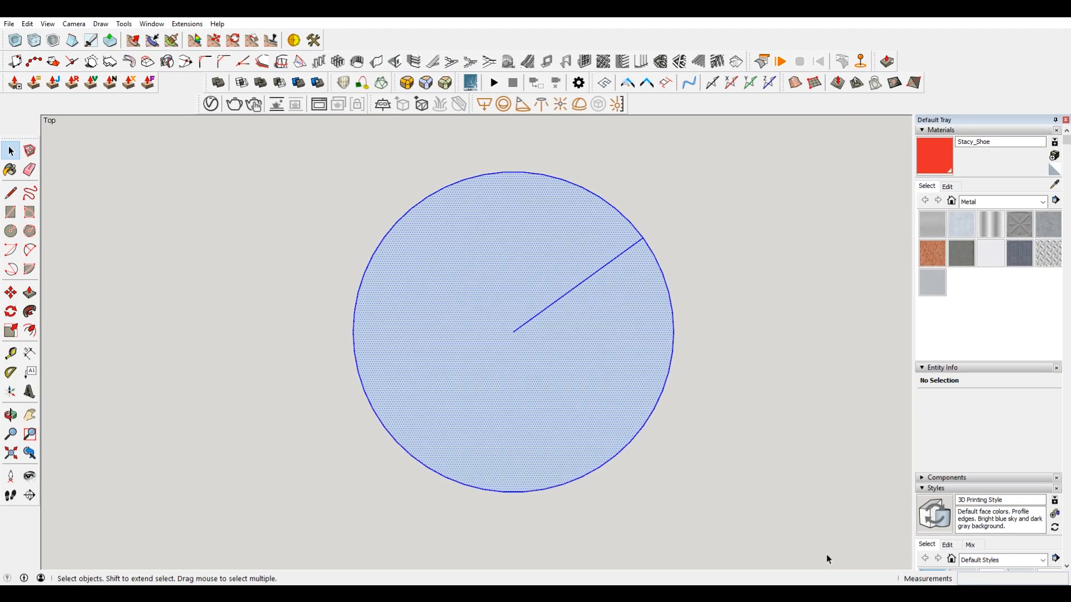
{"action": "left_click", "coordinate": [10, 170]}
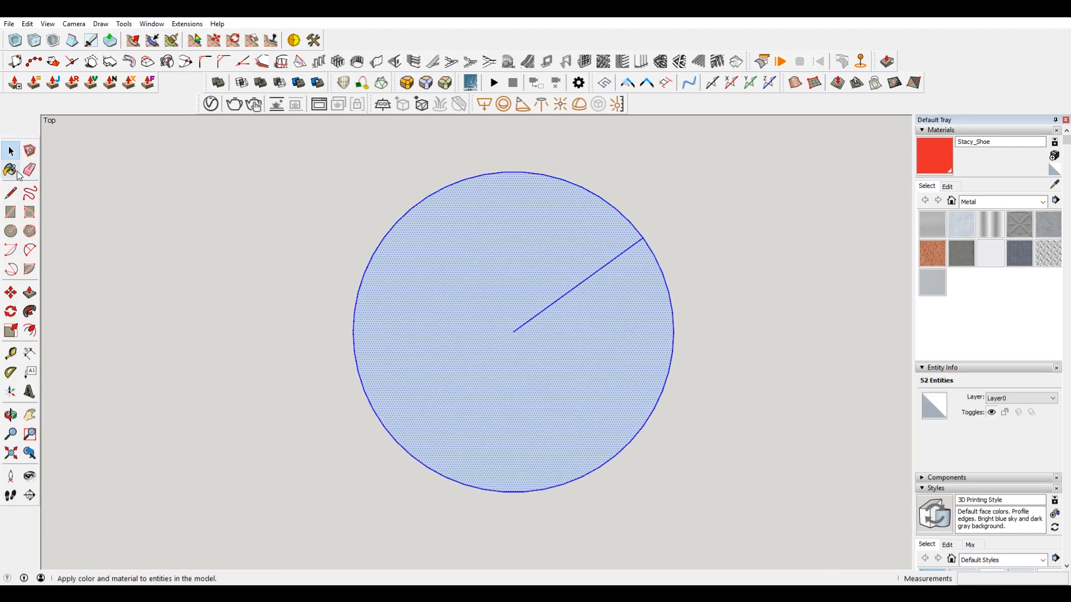
Step: Scale the circle and radius line by .1, giving a 50-segment circle of 1/16" radius
{"action": "left_click", "coordinate": [11, 330]}
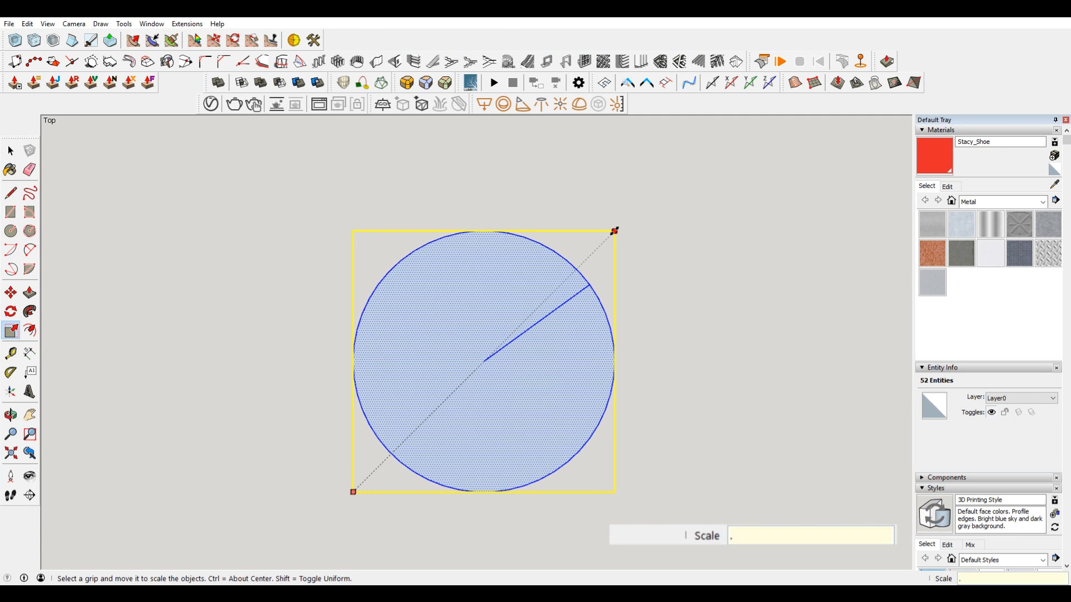
{"action": "type", "text": ".1"}
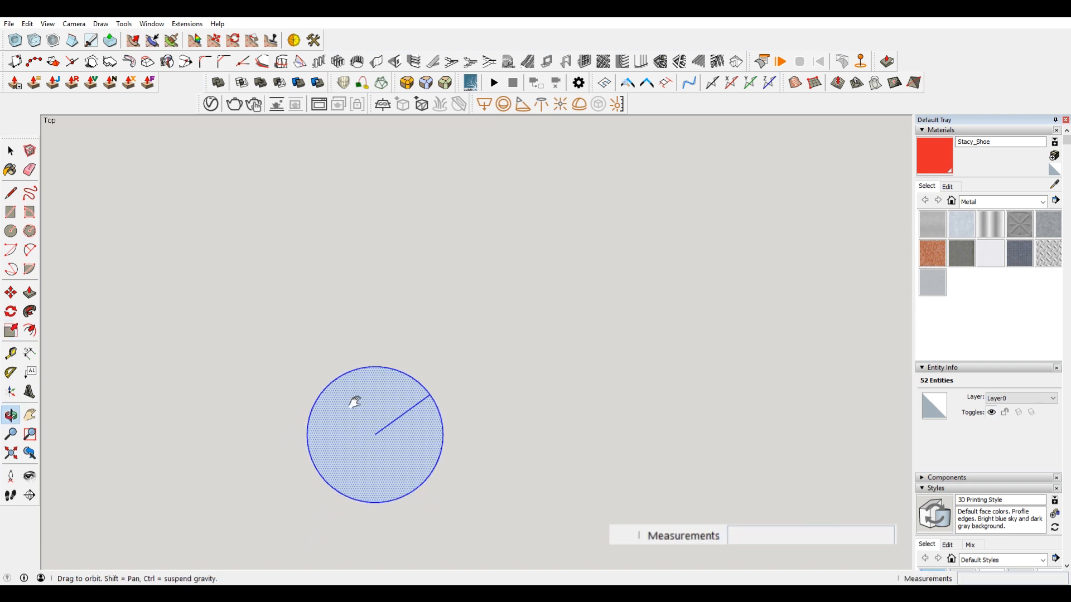
{"action": "left_click", "coordinate": [29, 312]}
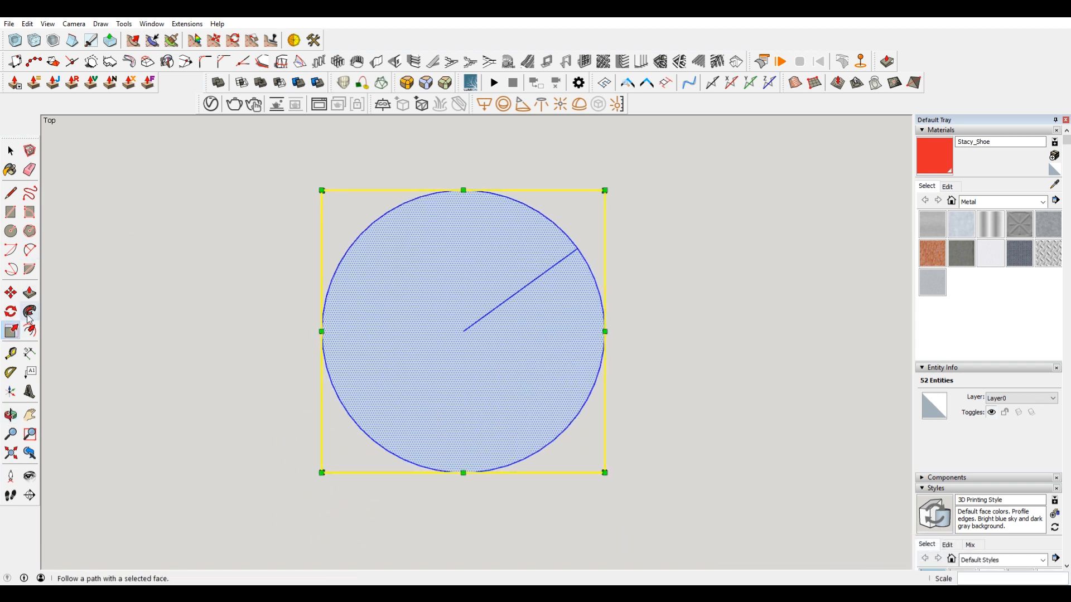
{"action": "left_click", "coordinate": [10, 354]}
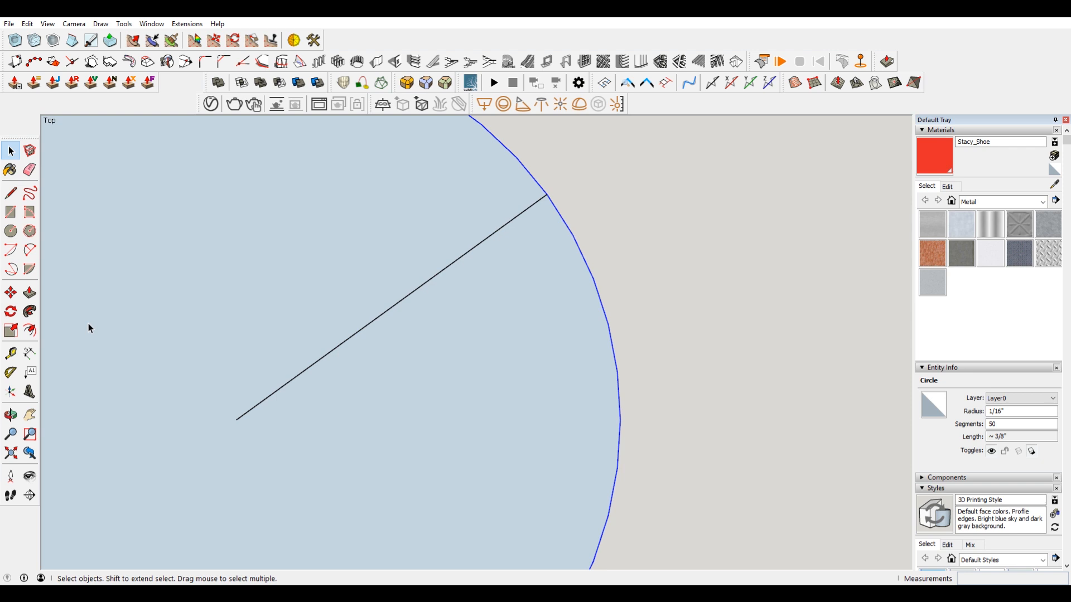
{"action": "mouse_move", "coordinate": [455, 272]}
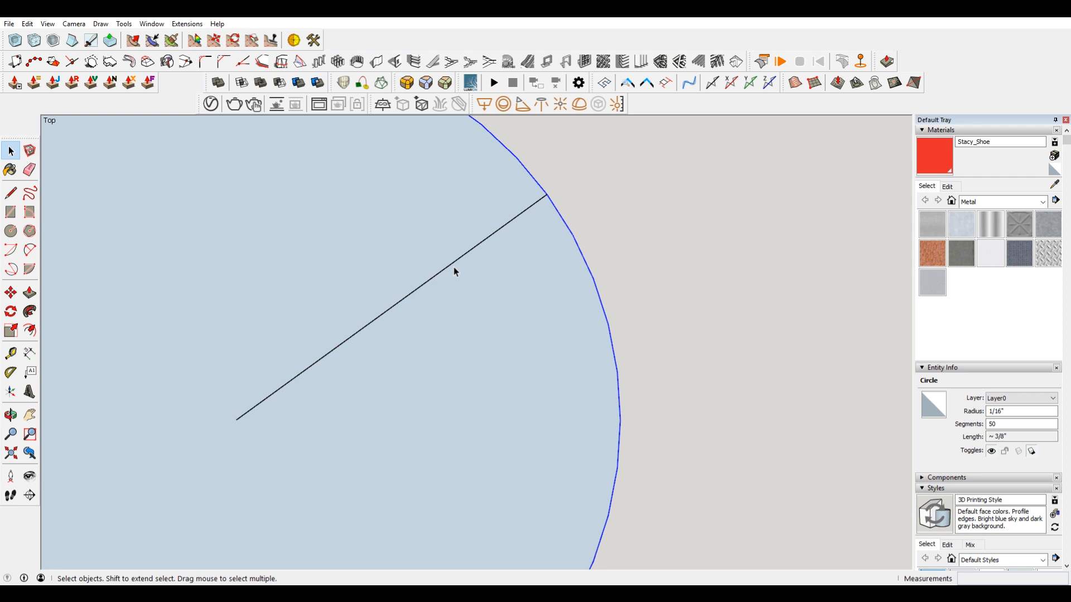
Step: Begin a Tape Measure reading from the tiny circle's centre toward an edge vertex
{"action": "left_click", "coordinate": [10, 353]}
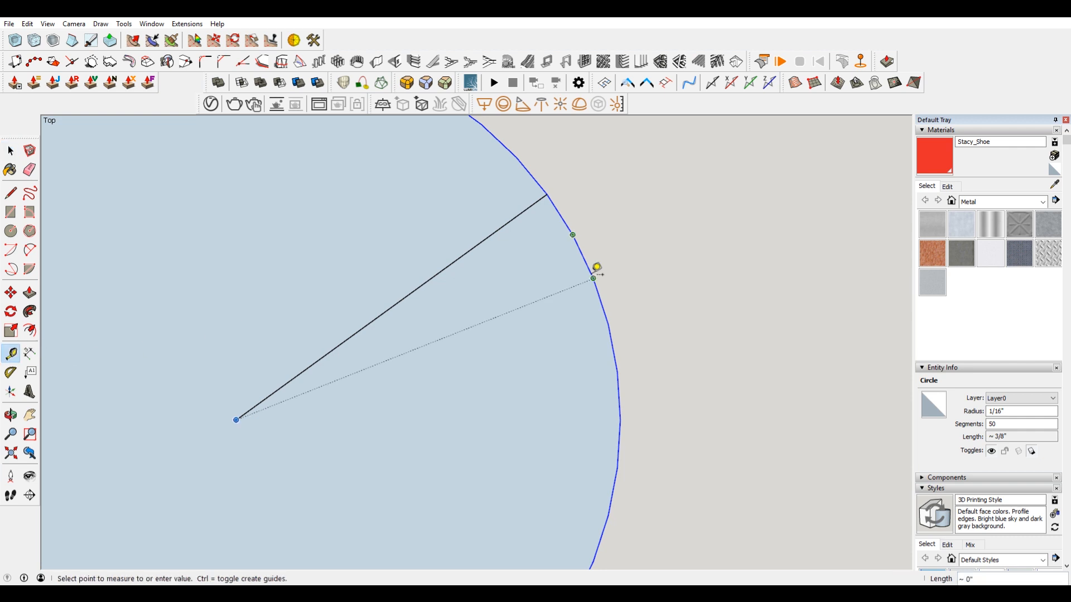
{"action": "mouse_move", "coordinate": [594, 270]}
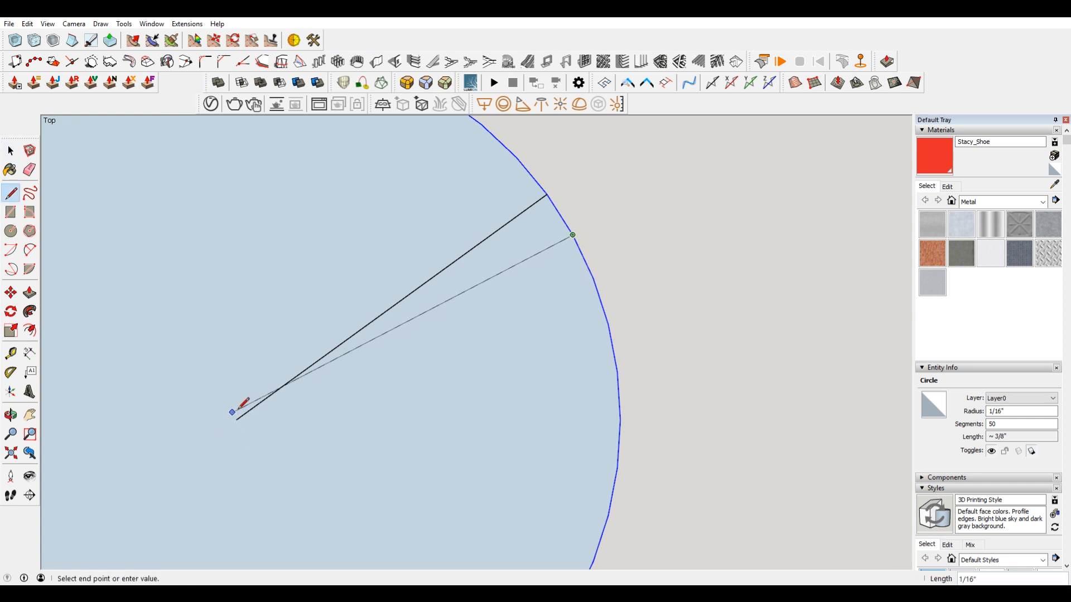
{"action": "mouse_move", "coordinate": [393, 307]}
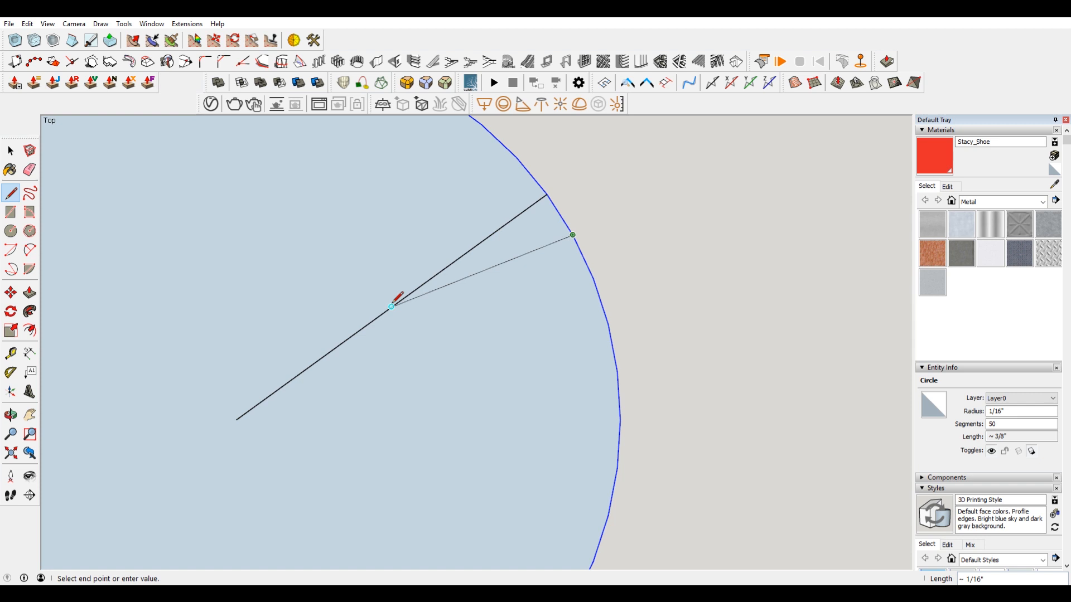